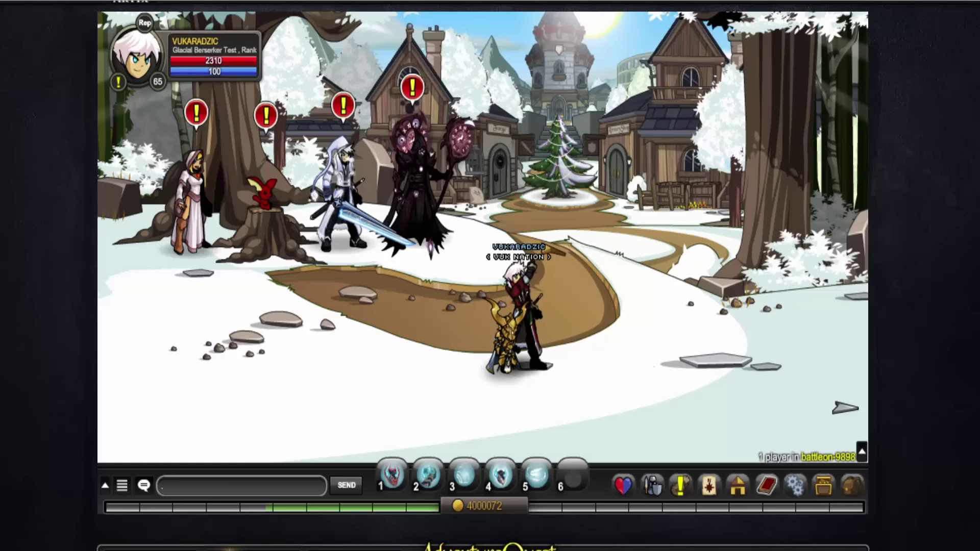
# Step: Make the hero perform the /dance, /headbang and /jump emotes in the snowy town
pyautogui.write('/da')
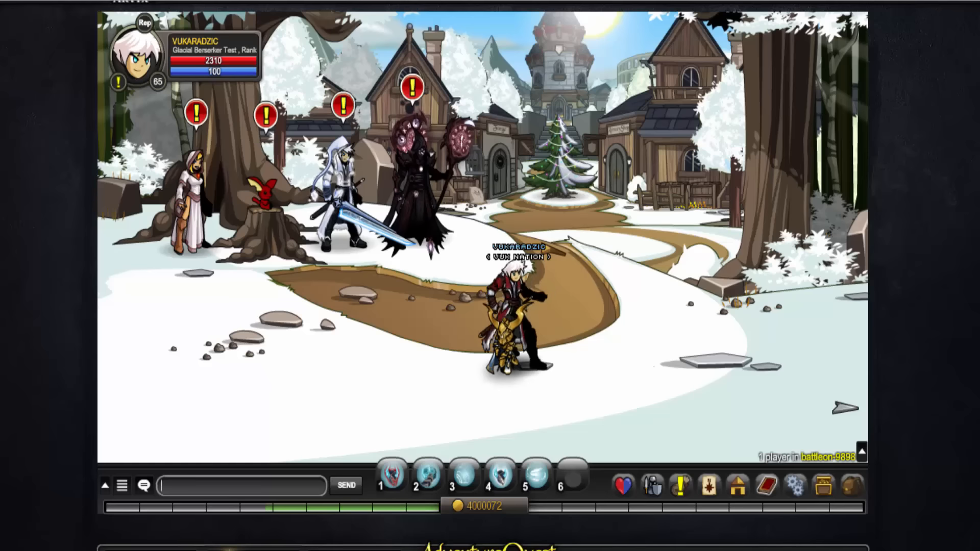
pyautogui.write('/headban')
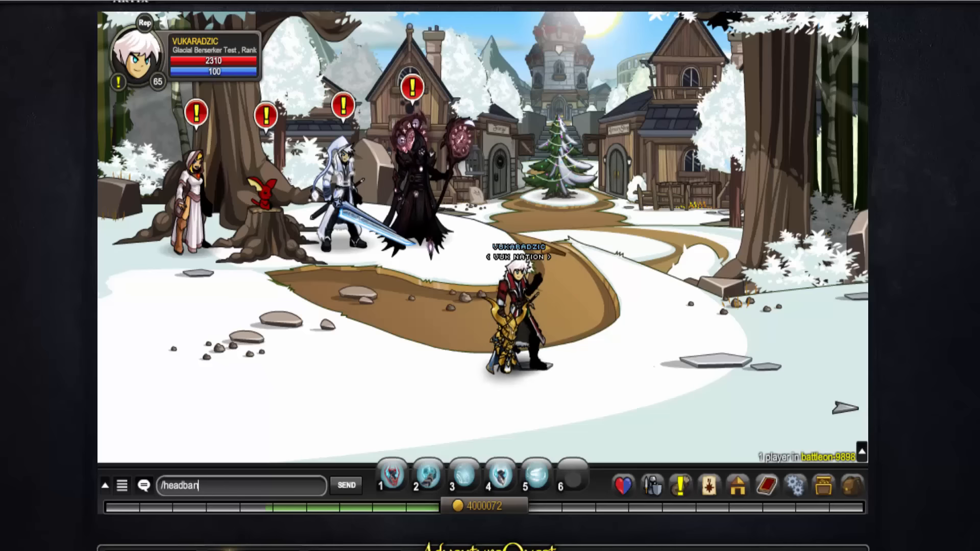
pyautogui.click(345, 485)
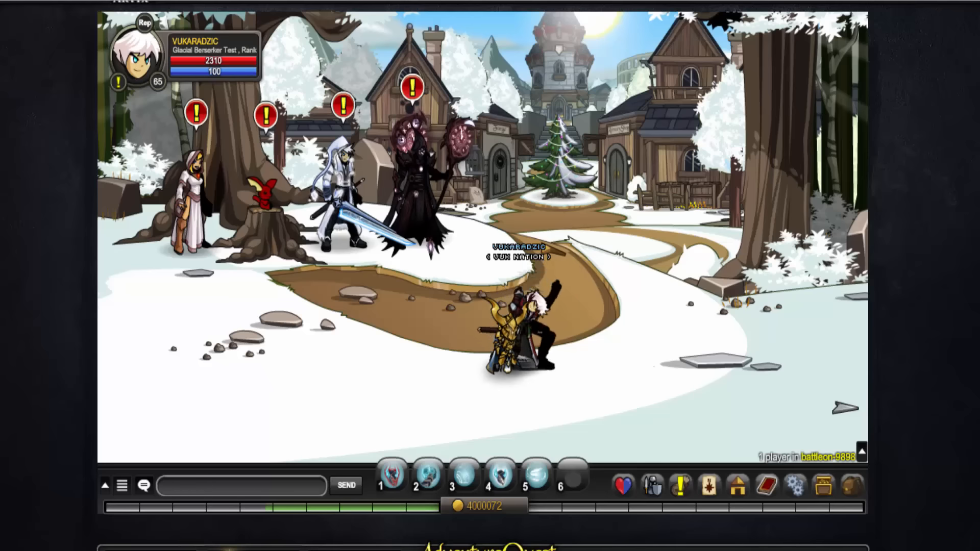
pyautogui.write('/ju')
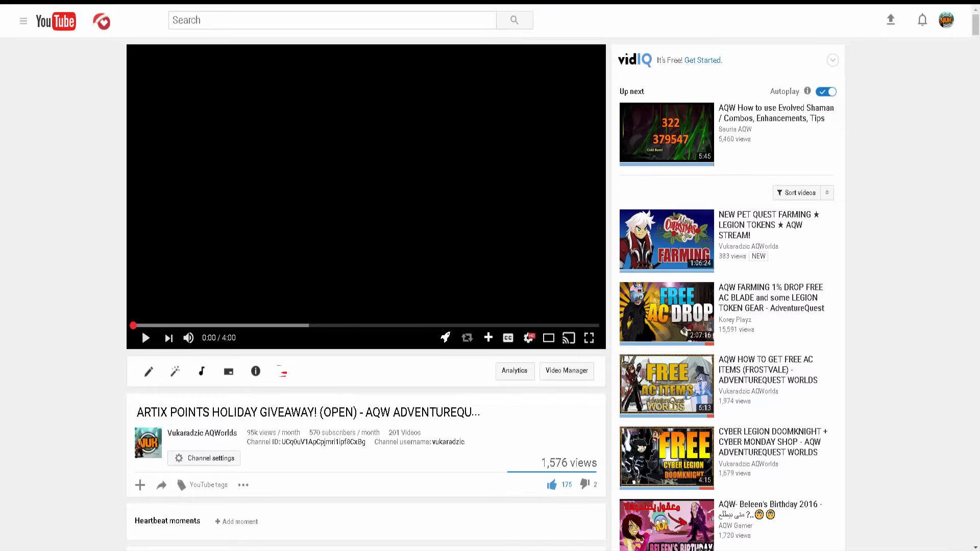
# Step: Scroll through the giveaway video's 220 comments and back up to the top comments
pyautogui.click(145, 338)
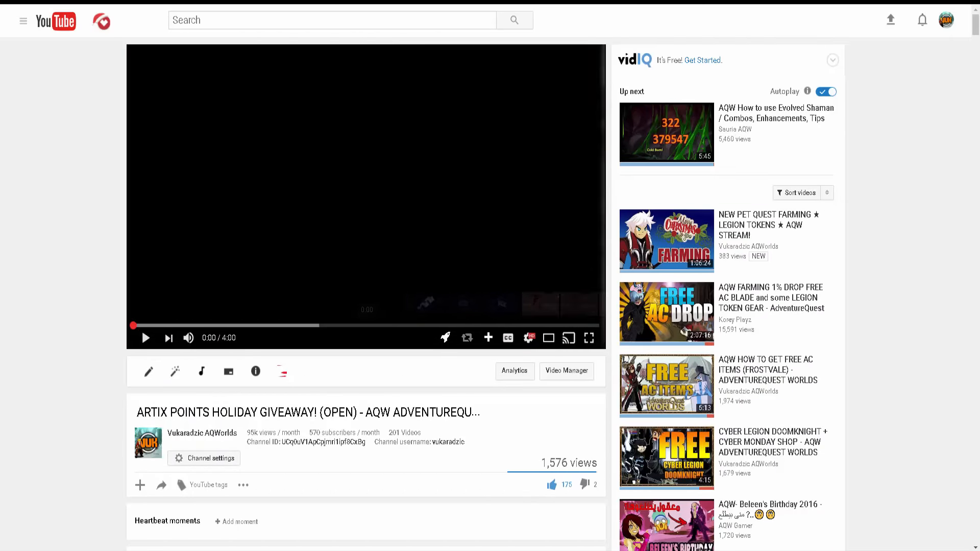
pyautogui.scroll(-3)
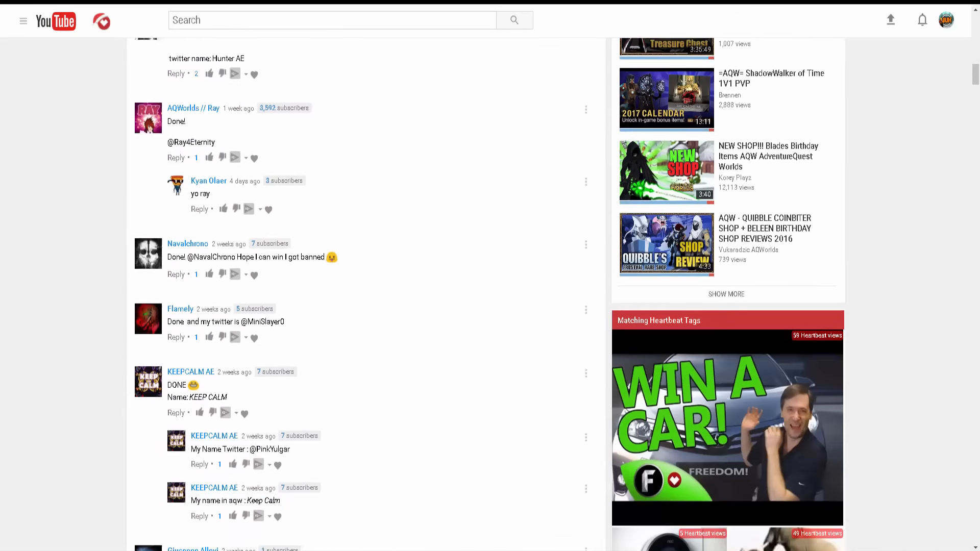
pyautogui.scroll(3)
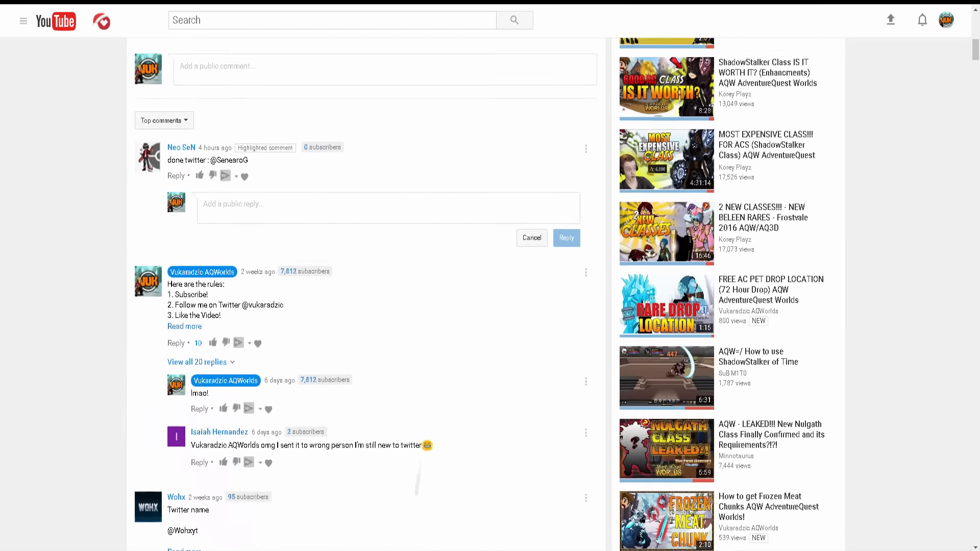
pyautogui.scroll(3)
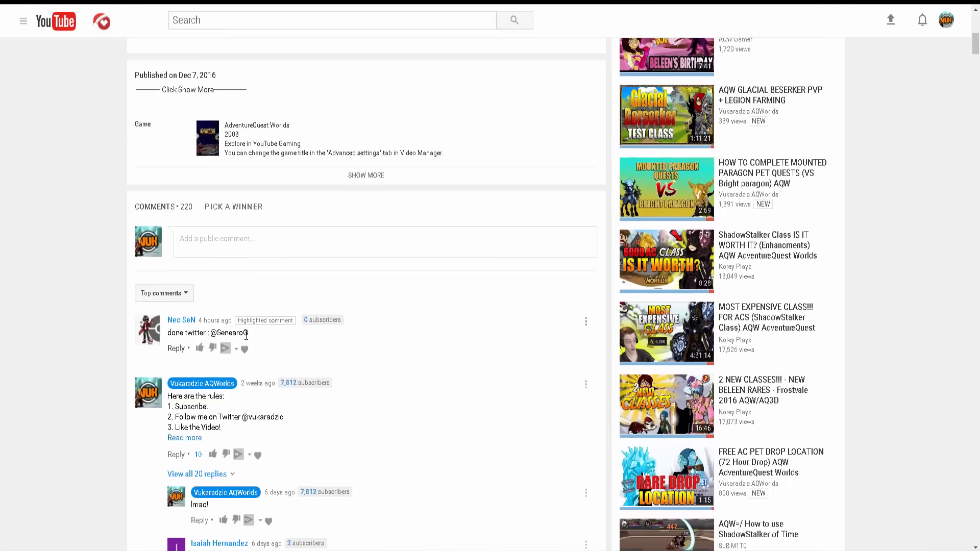
pyautogui.moveTo(240, 212)
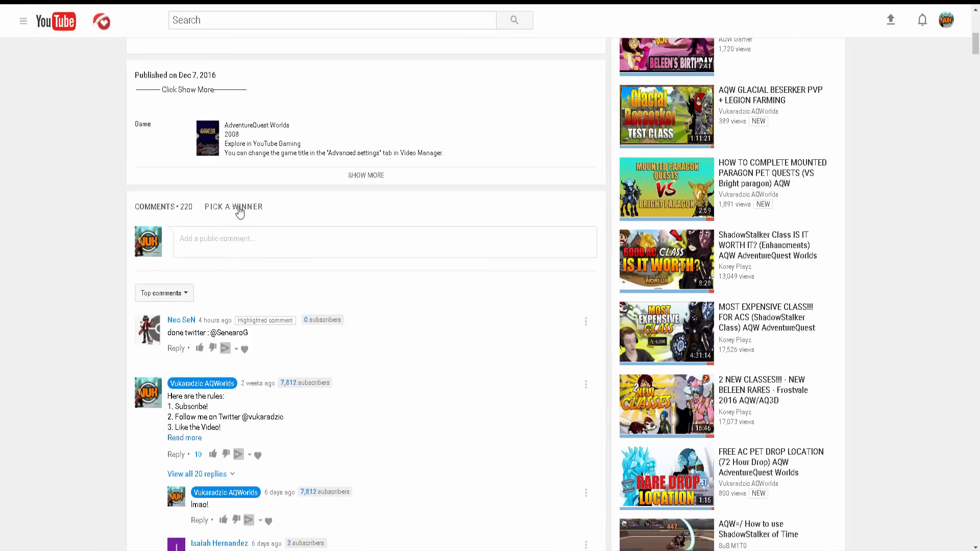
pyautogui.click(234, 206)
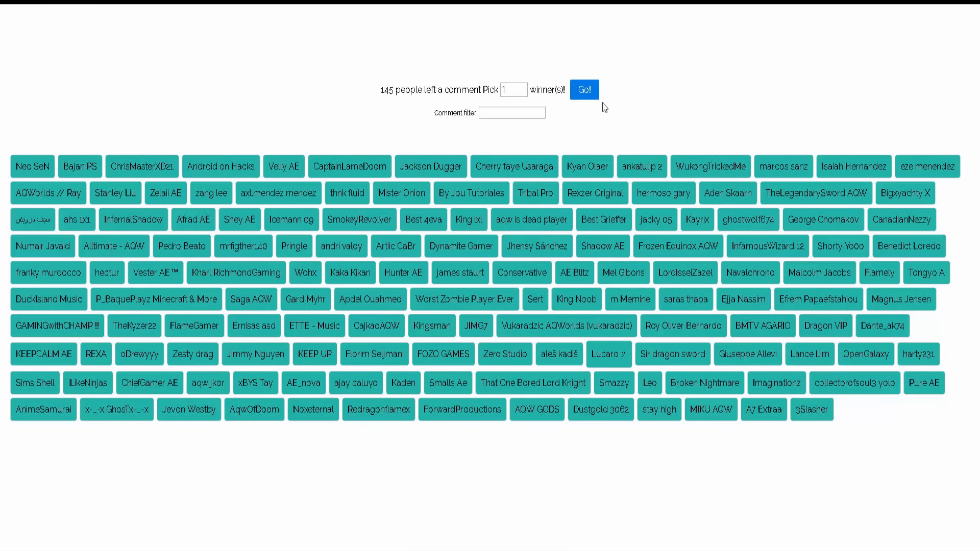
pyautogui.moveTo(226, 60)
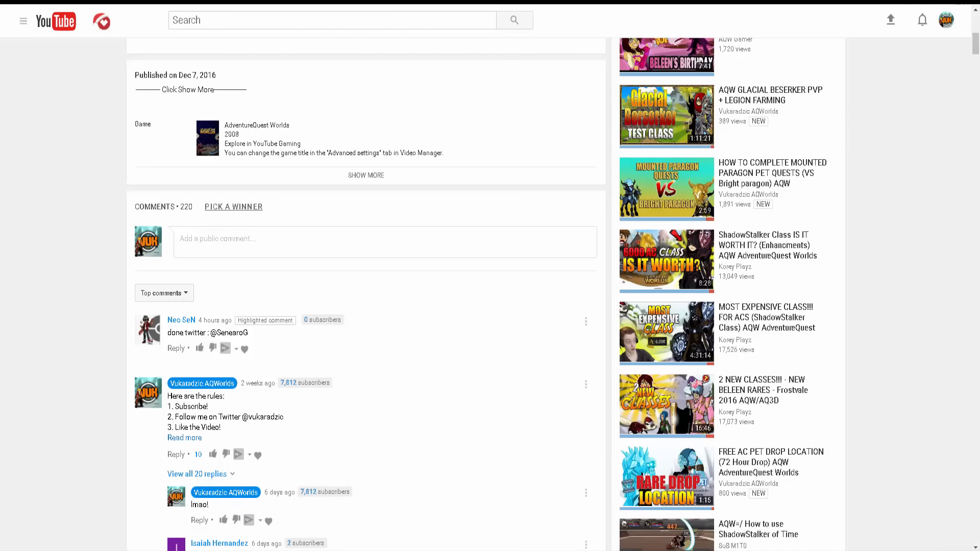
# Step: Subscribe to Shorty Yo0o and view its About page showing 10 subscribers
pyautogui.click(974, 7)
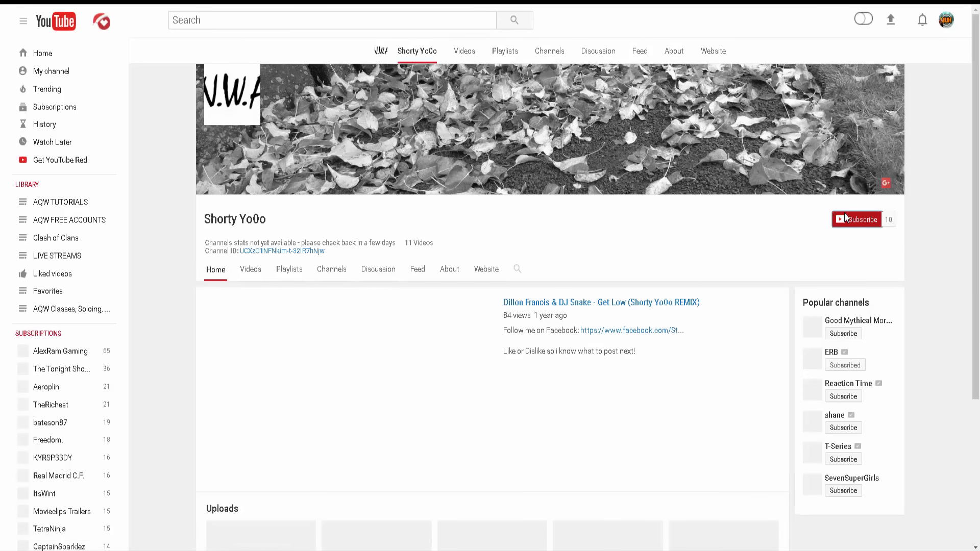
pyautogui.moveTo(858, 229)
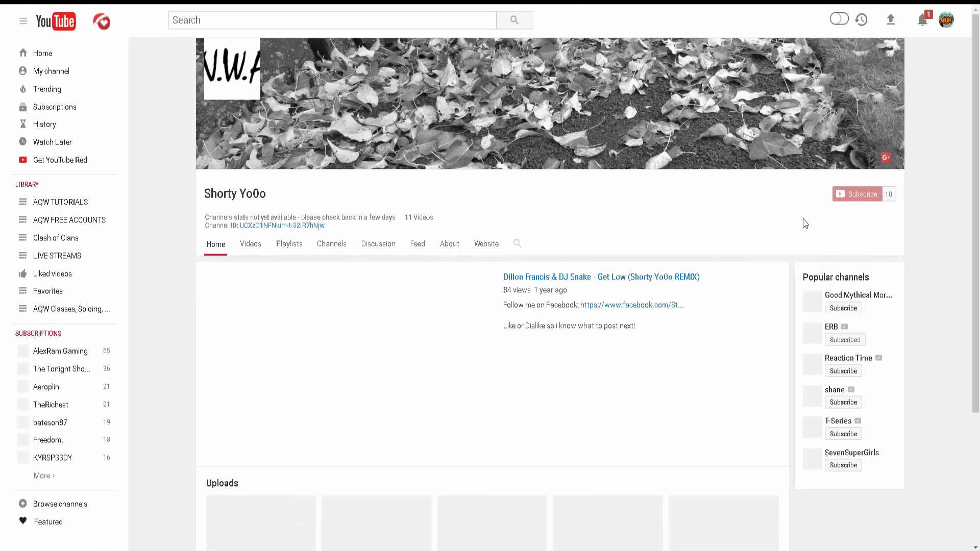
pyautogui.click(857, 194)
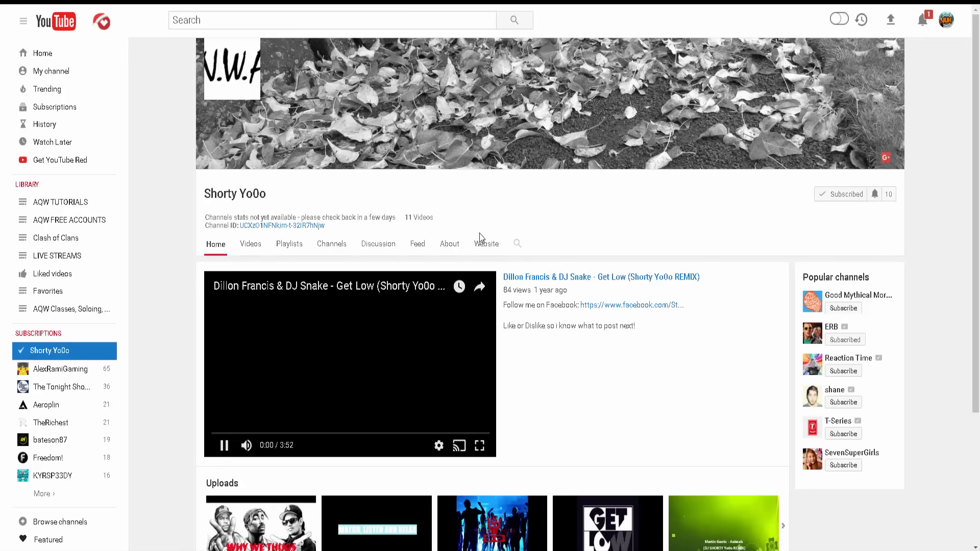
pyautogui.moveTo(449, 244)
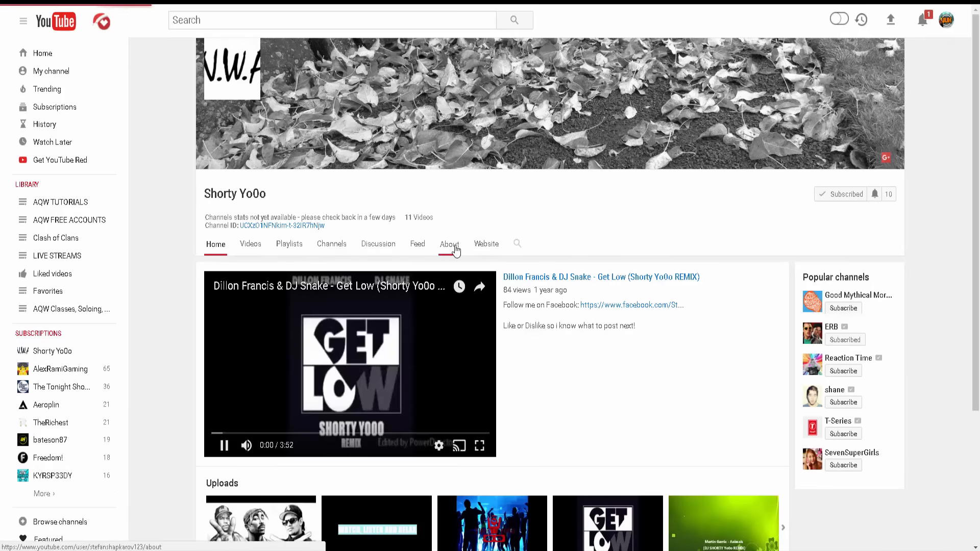
pyautogui.click(448, 244)
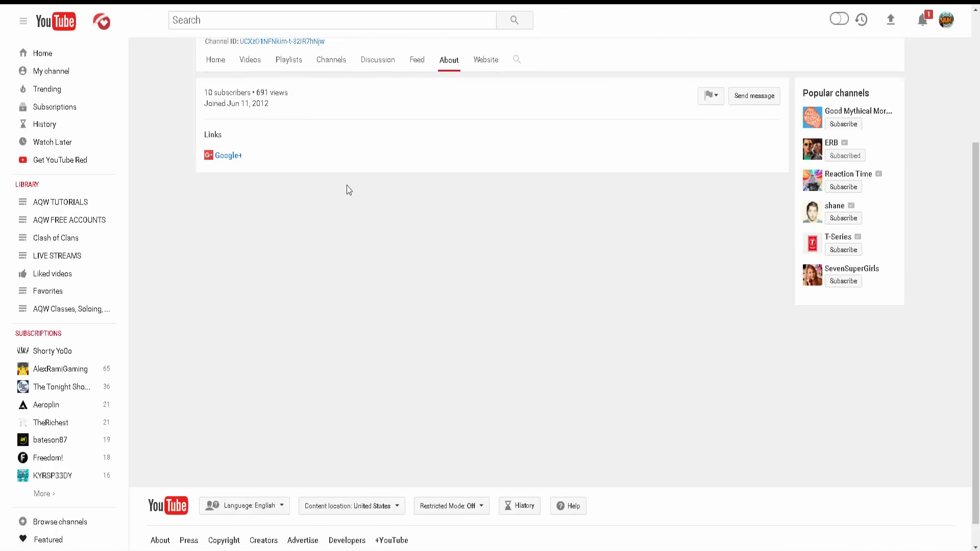
pyautogui.scroll(3)
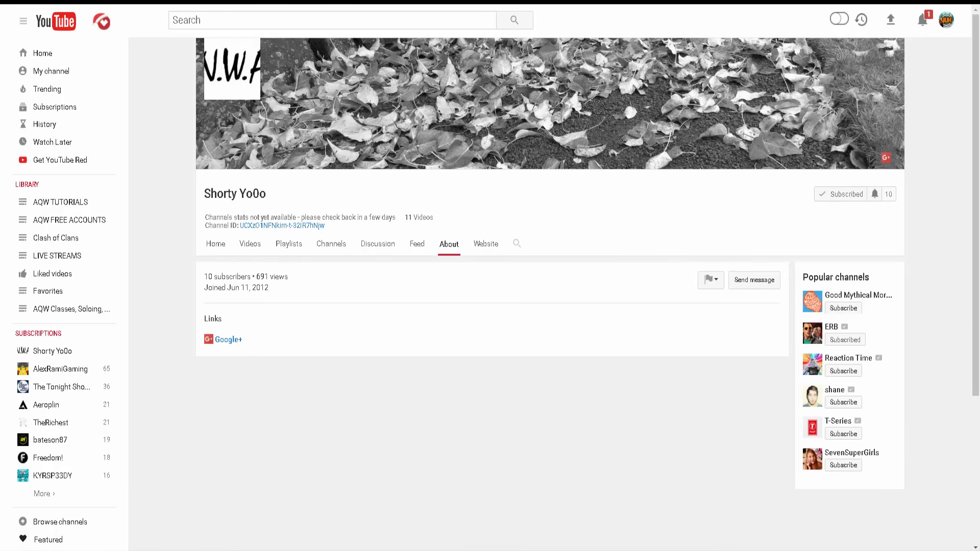